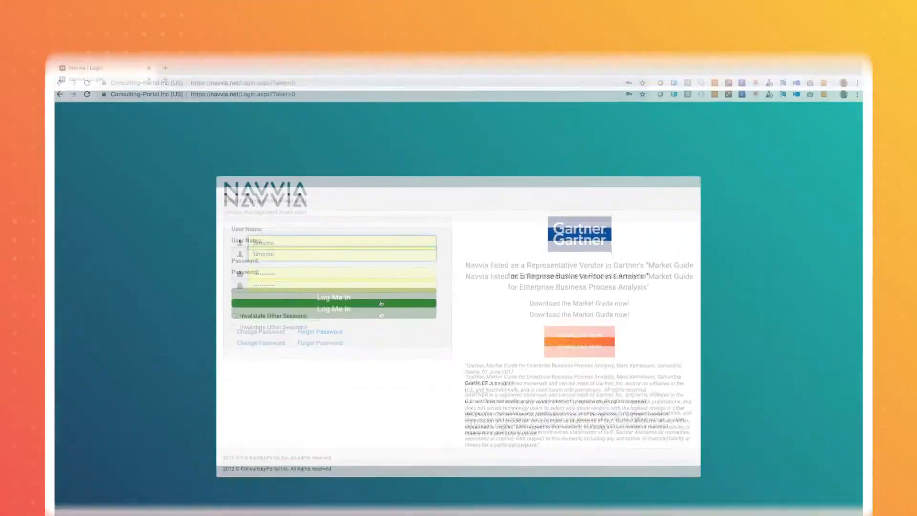
- Sign in, open Incident Management, and preview its Executive Summary document profile
click(333, 297)
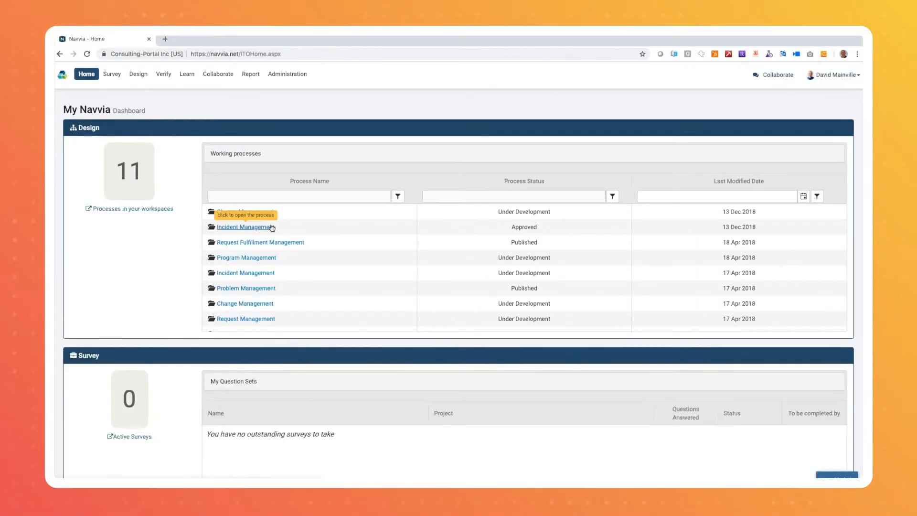
click(244, 226)
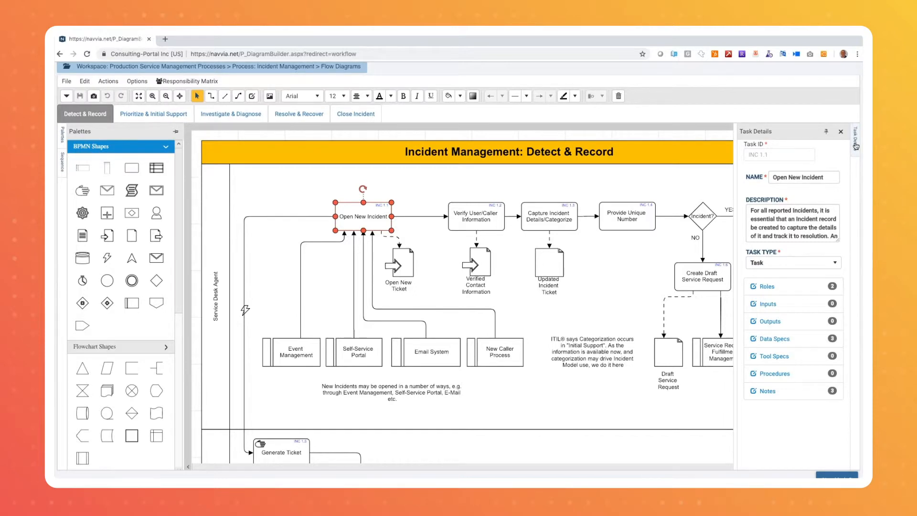
click(280, 96)
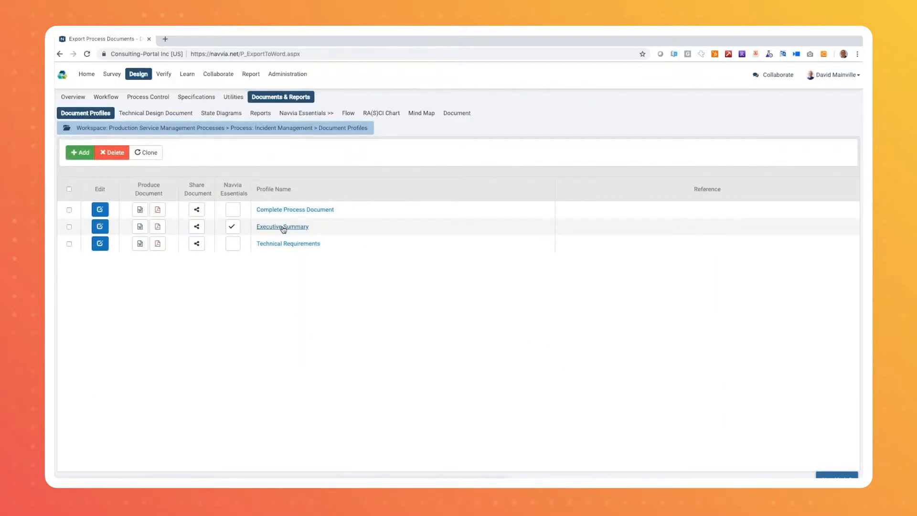
click(282, 226)
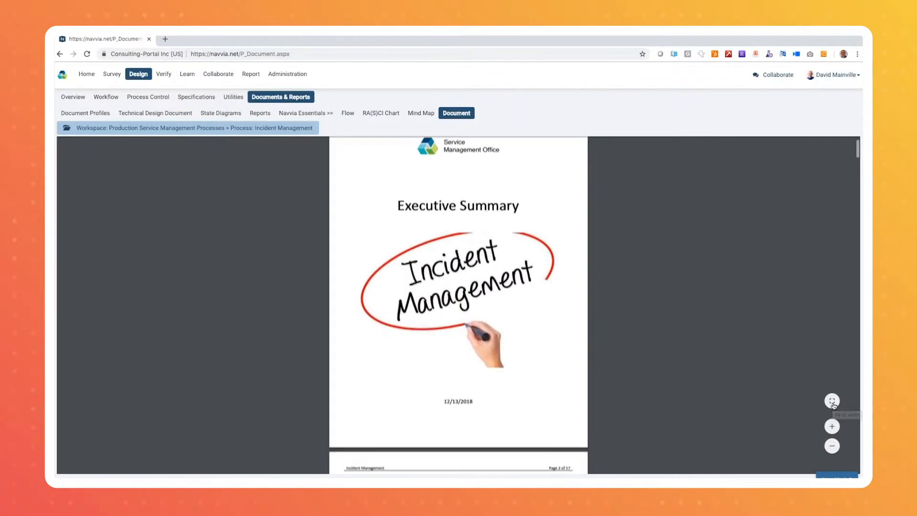
scroll(down, 3)
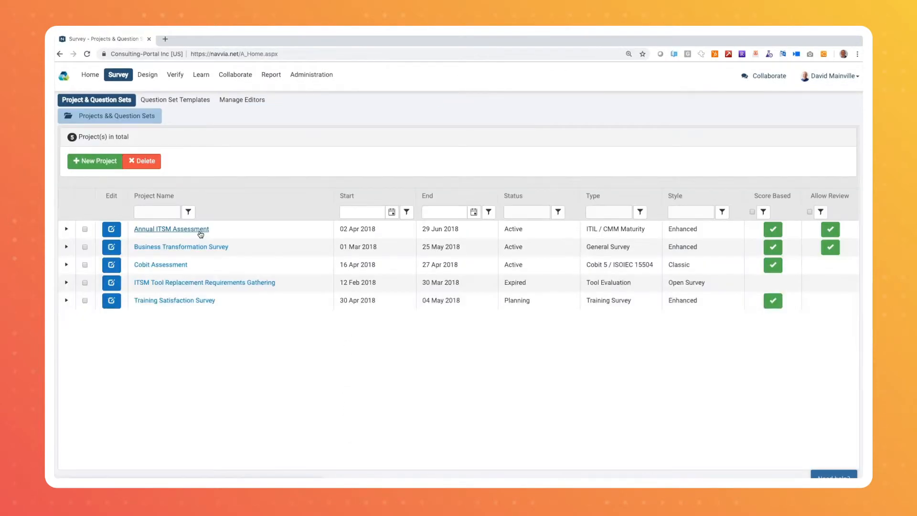
- Open the Annual ITSM Assessment dashboard and scroll through its charts
click(171, 228)
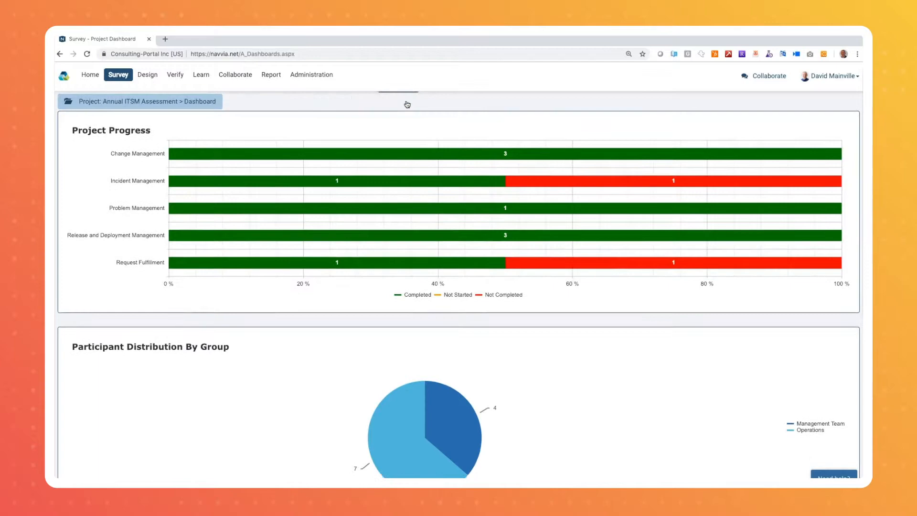
scroll(down, 3)
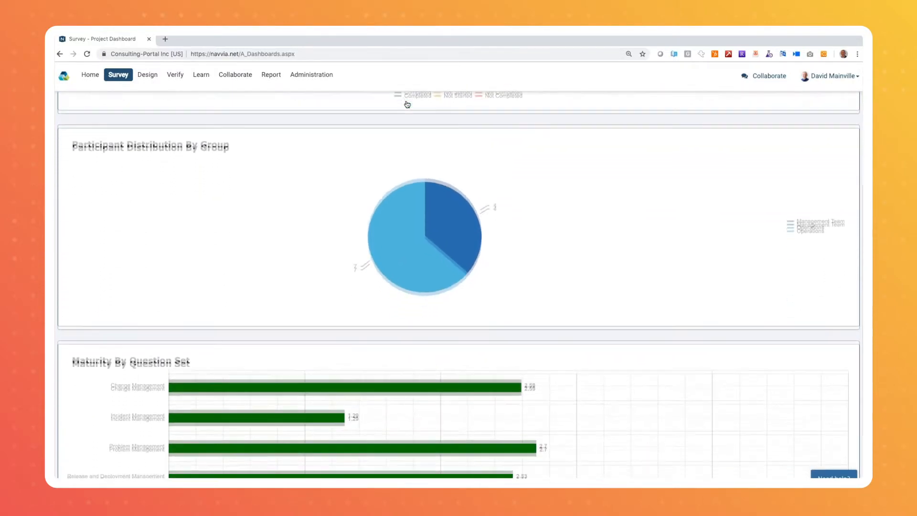
scroll(down, 3)
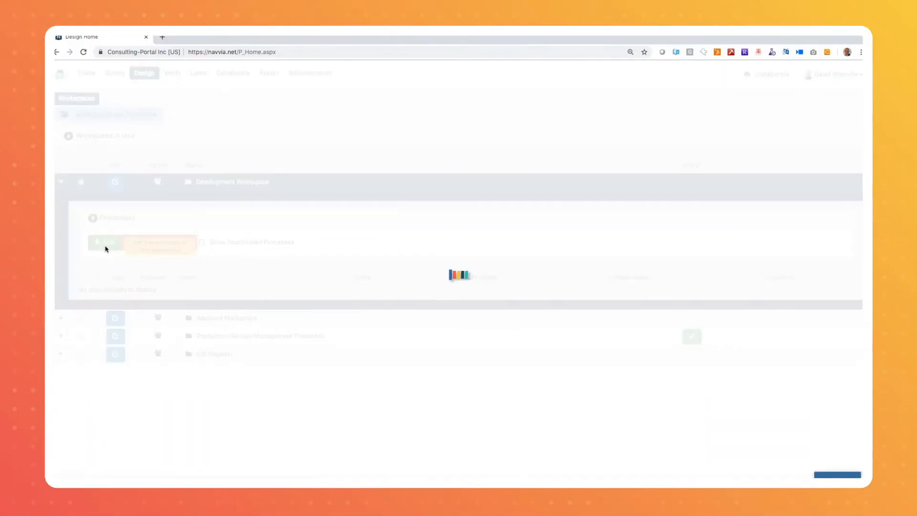
- Start a new process and browse the ITIL, ServiceNow London and Cobit 5 templates
click(105, 242)
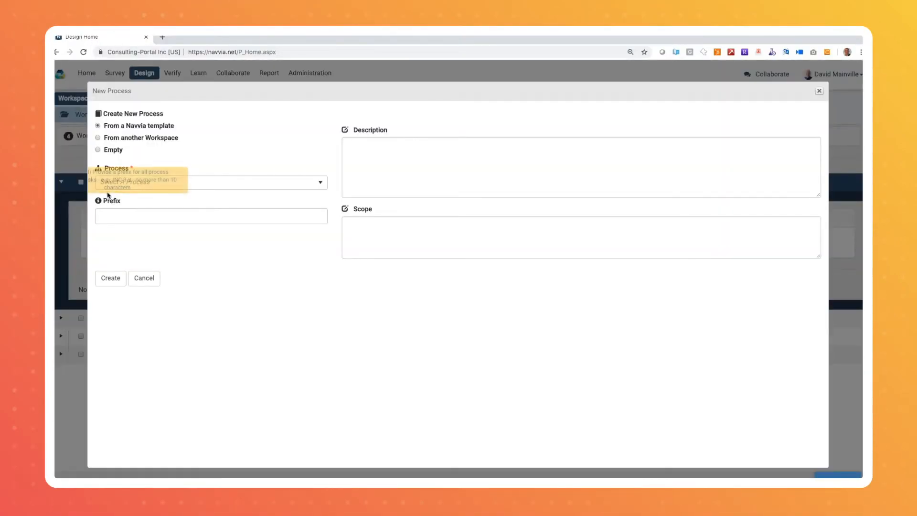
click(211, 182)
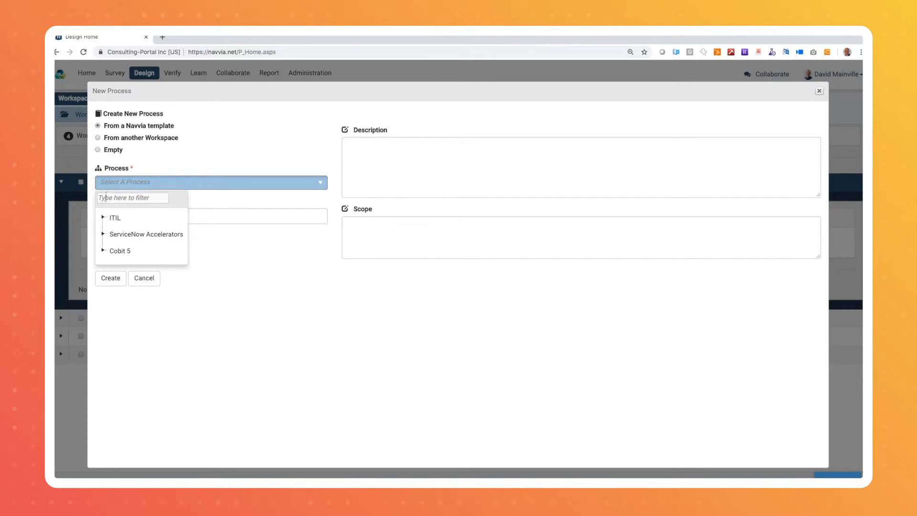
click(103, 218)
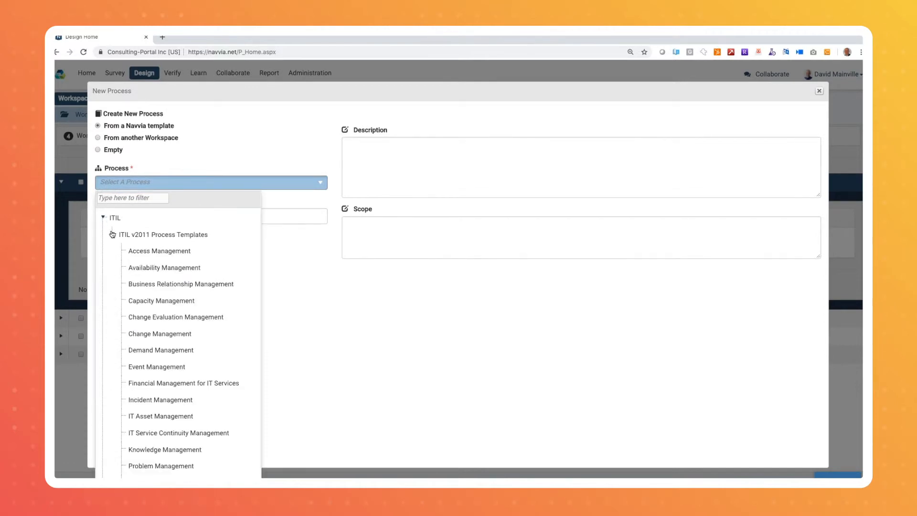
click(112, 235)
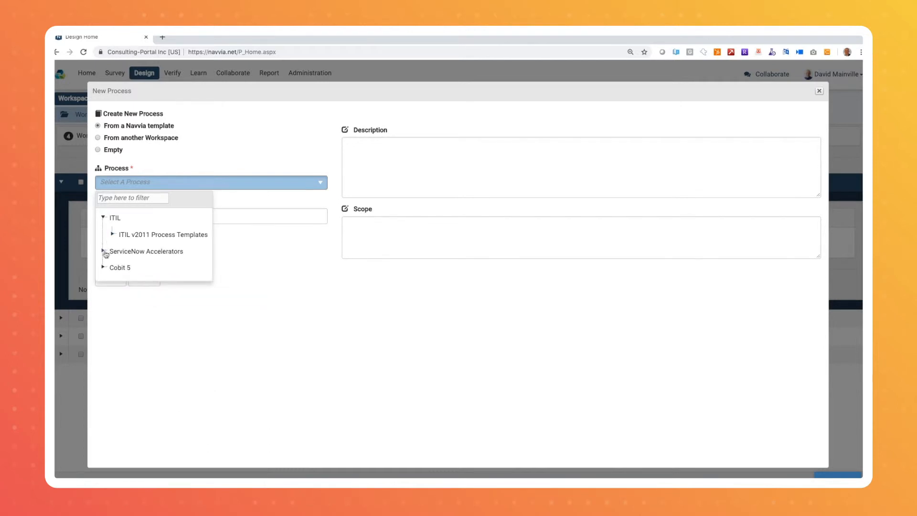
click(104, 252)
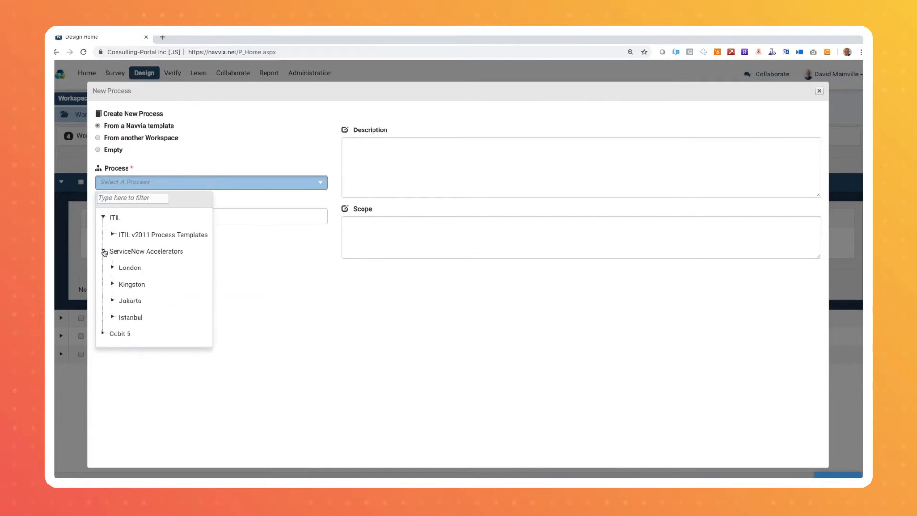
click(112, 268)
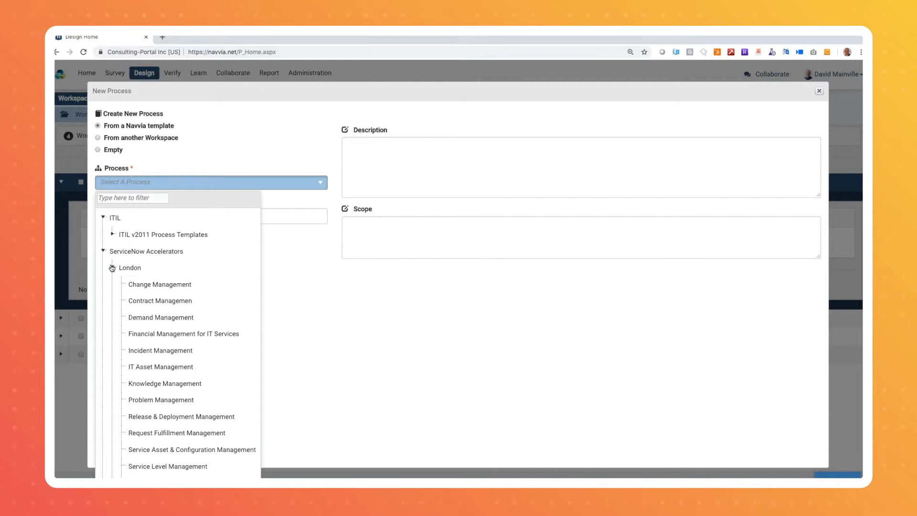
click(112, 268)
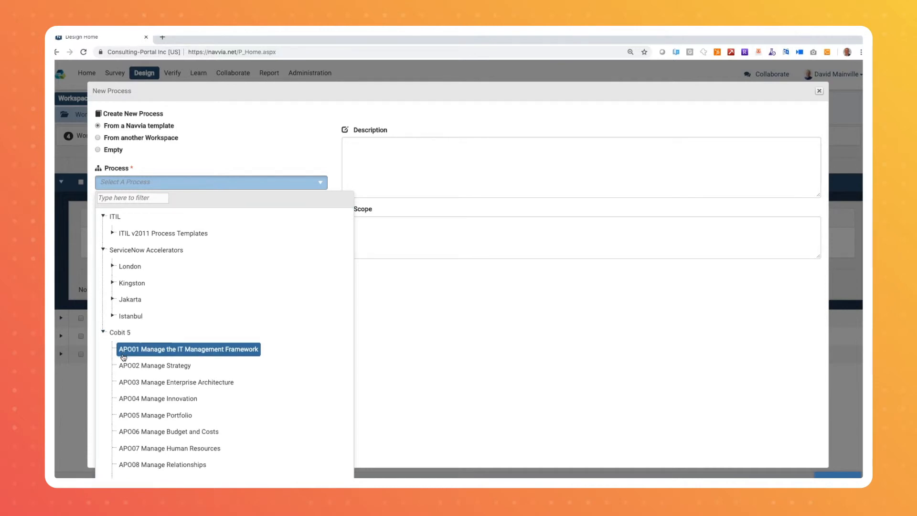
scroll(down, 3)
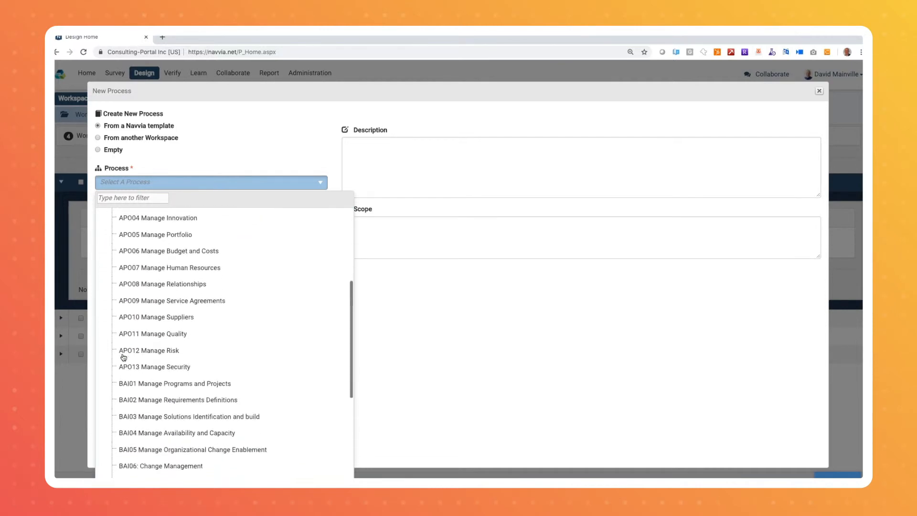
scroll(down, 3)
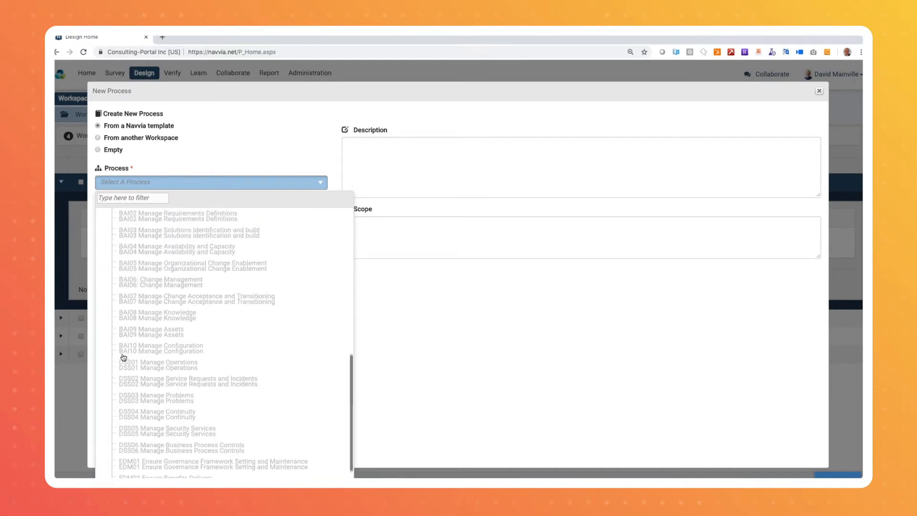
scroll(down, 3)
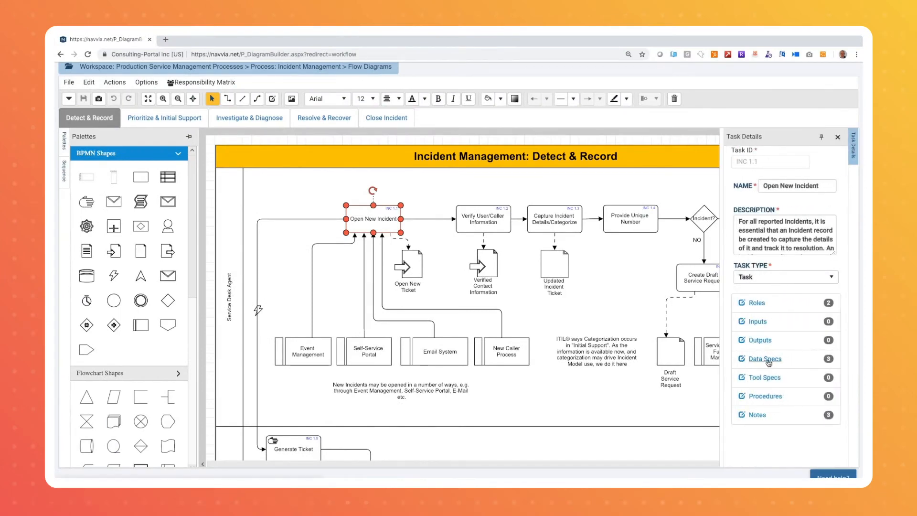
- Review the Incident Management States & Triggers and Notifications specifications
click(763, 359)
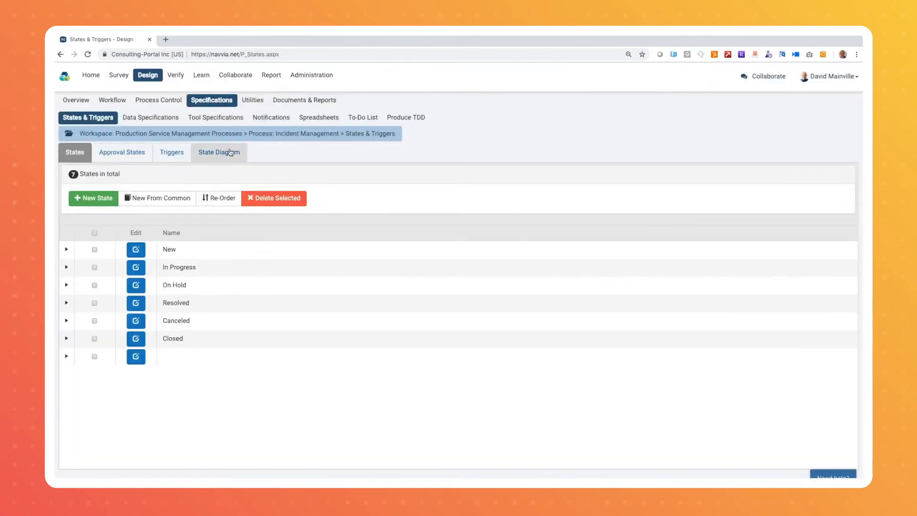
click(271, 117)
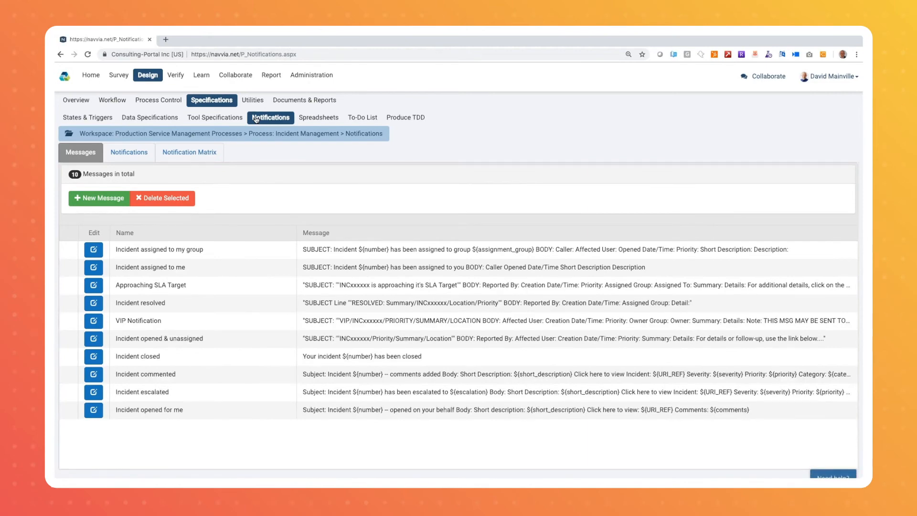
click(405, 117)
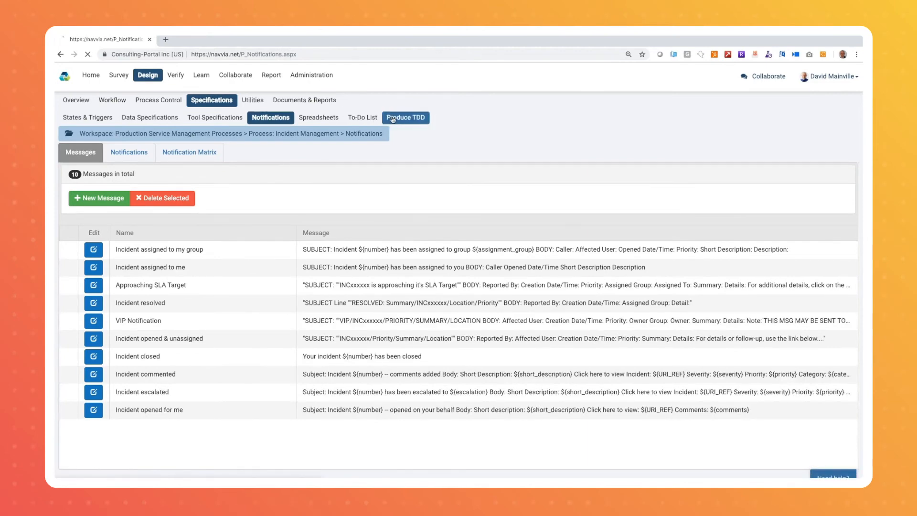
- Generate the technical design document and view its Introduction sheet in Excel
click(405, 117)
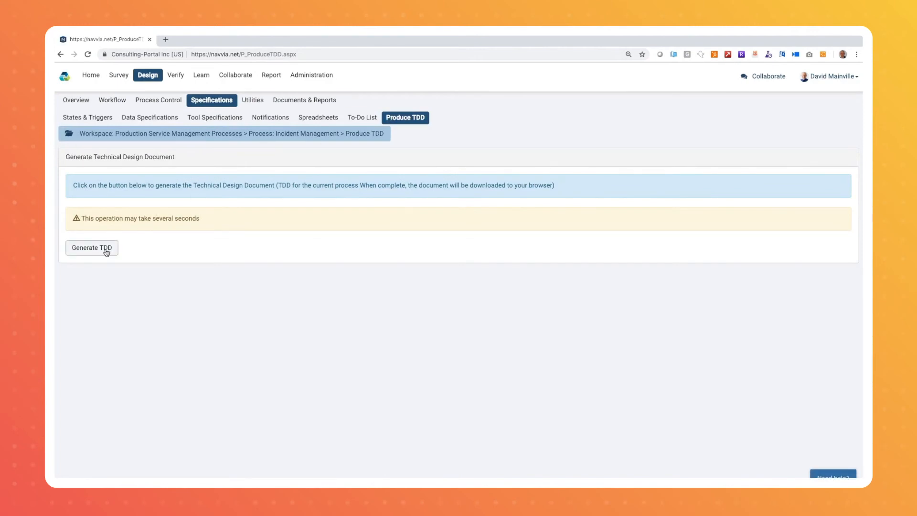
click(91, 248)
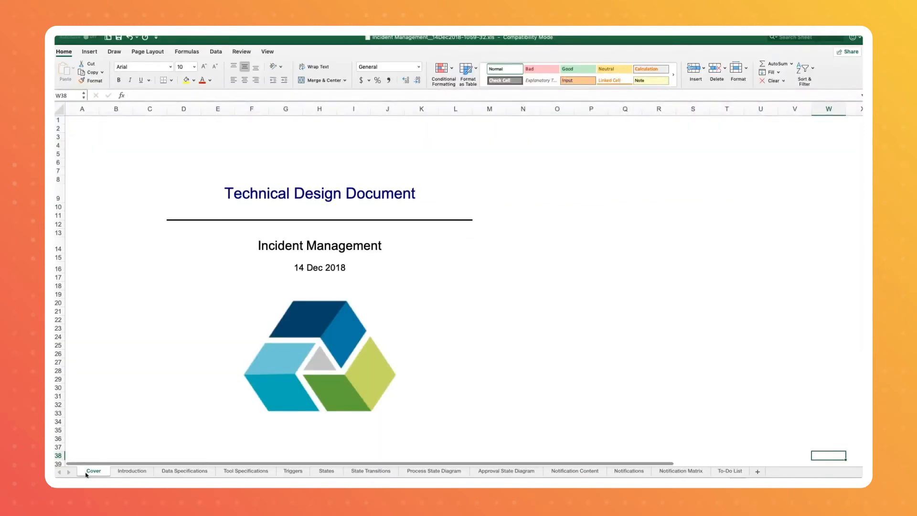
click(132, 471)
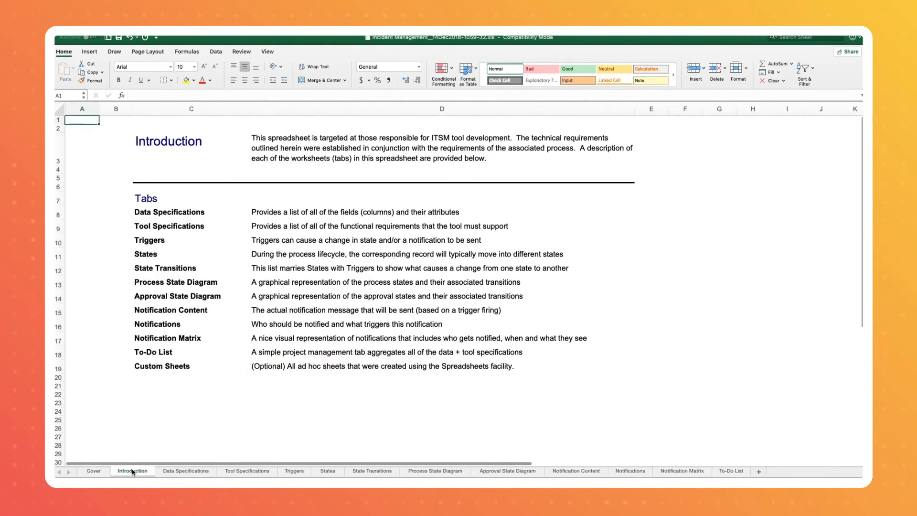